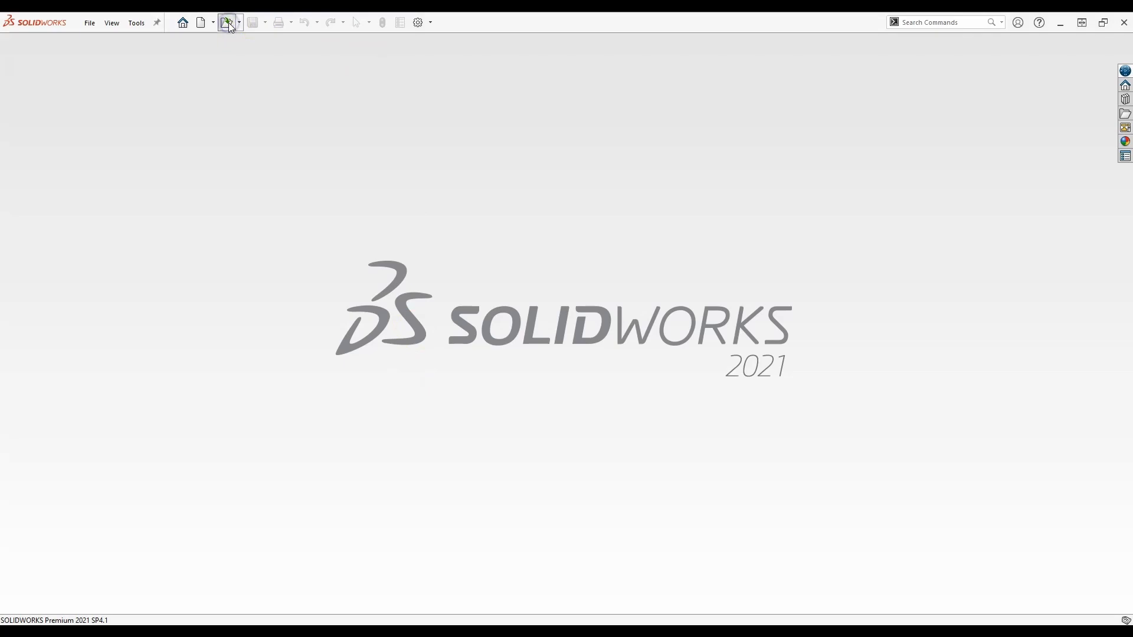
Step: Open Tensionner.SLDASM from the Exercise folder, bringing up the missing Base part prompt
click(226, 23)
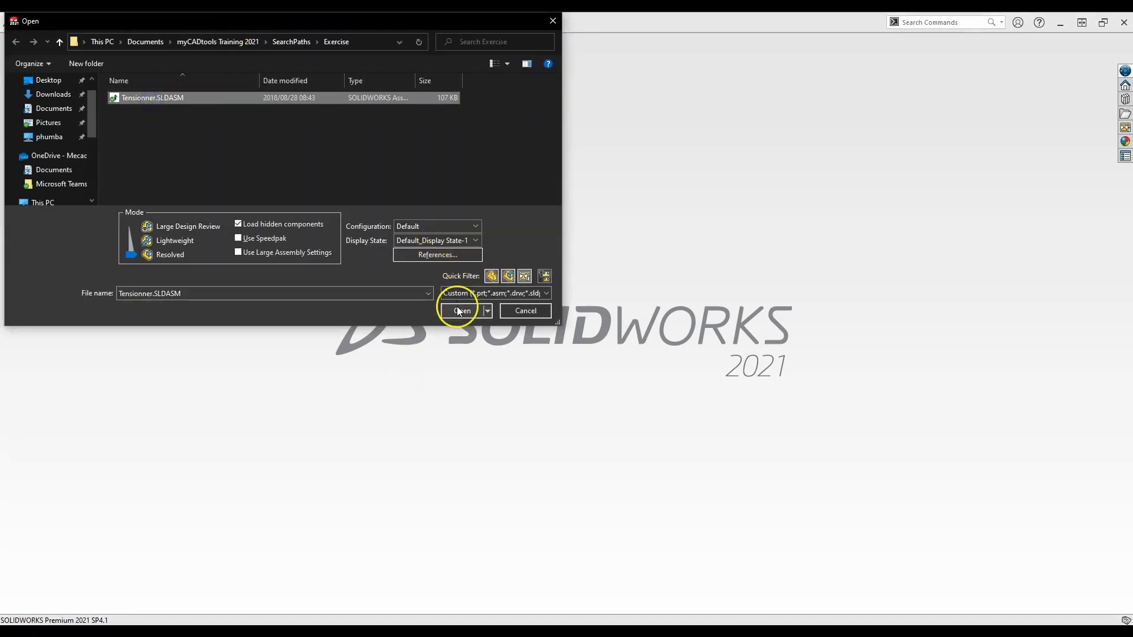
click(461, 311)
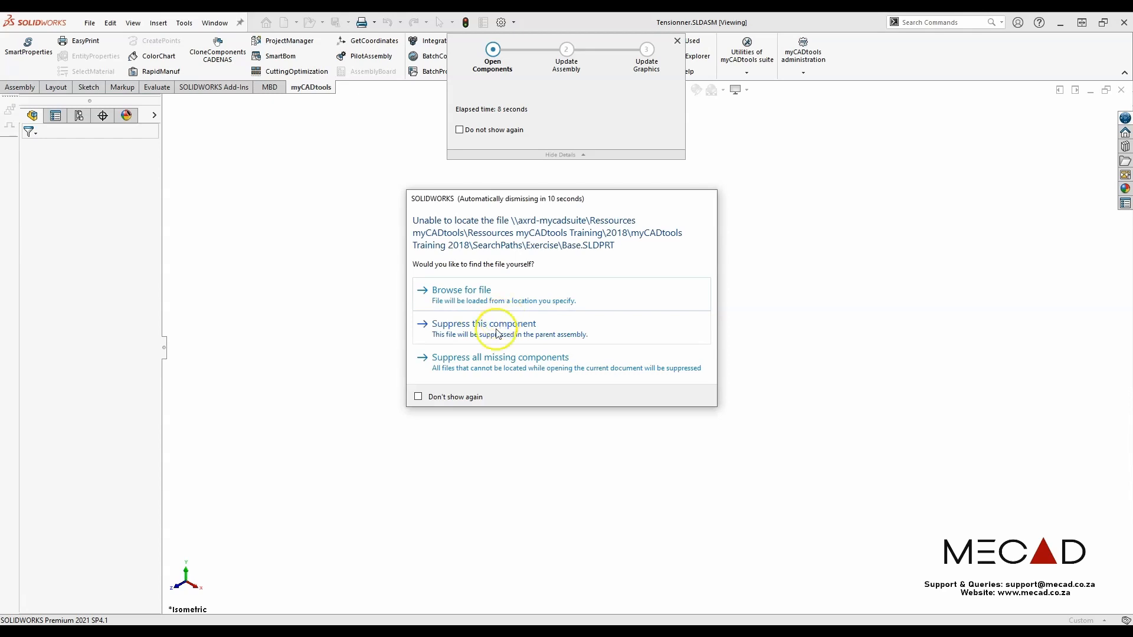
Step: Suppress the missing Base component and dismiss the Open Summary dialog
click(499, 356)
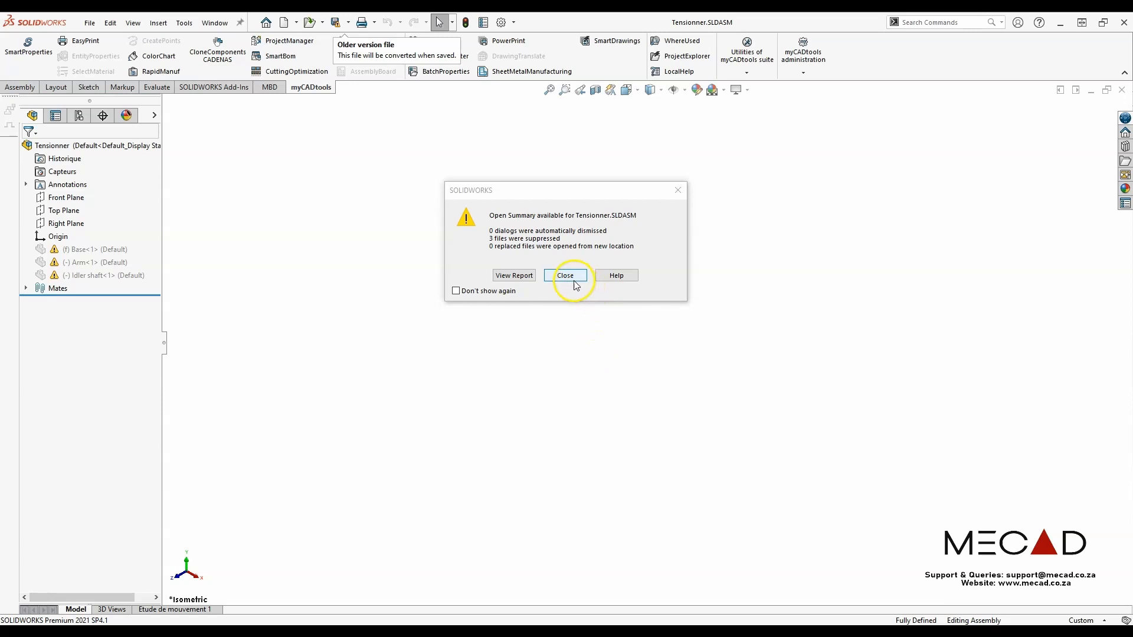
click(564, 276)
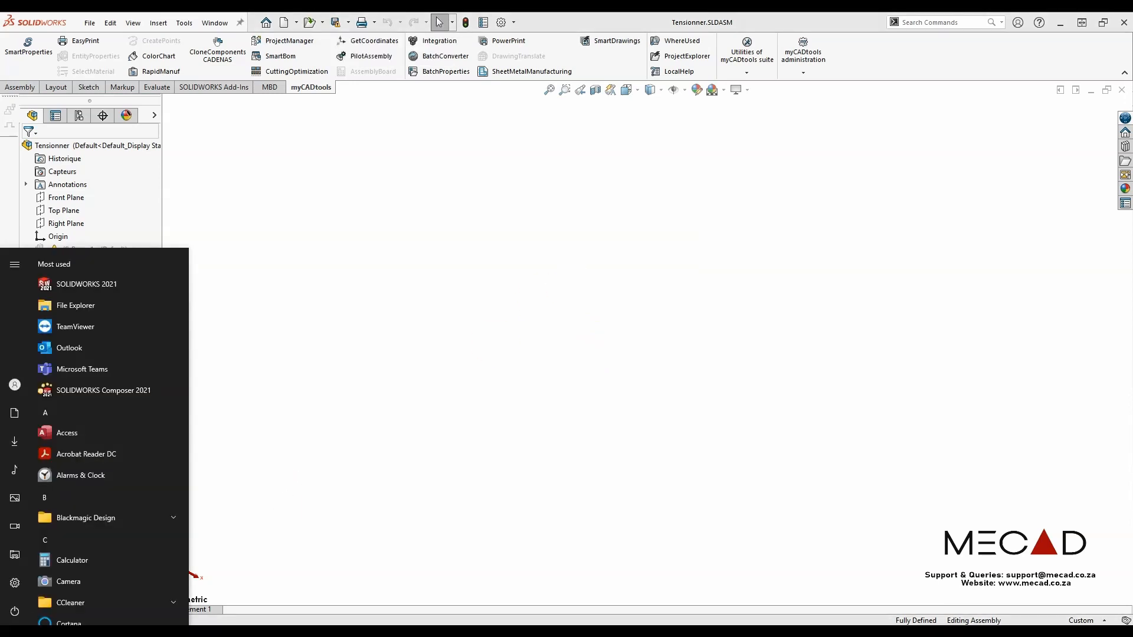
Step: Search the Start menu for 'search' to launch myCADtools SearchPaths
text(search)
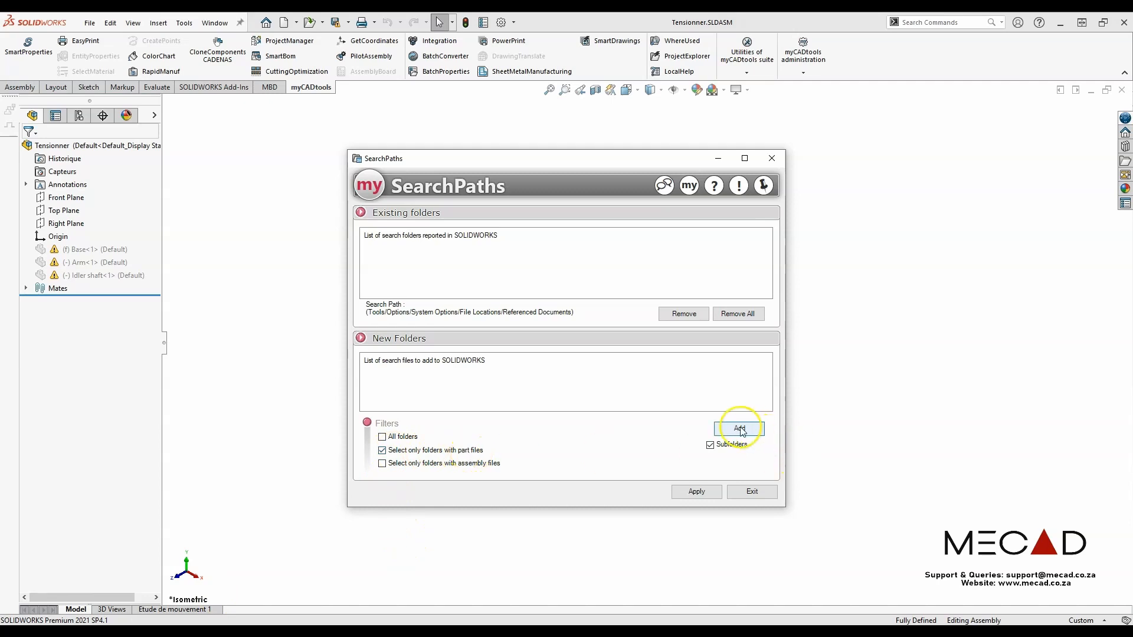
Step: Add the 'Folder to add' directory under SearchPaths\Annex to the new folders list
click(737, 429)
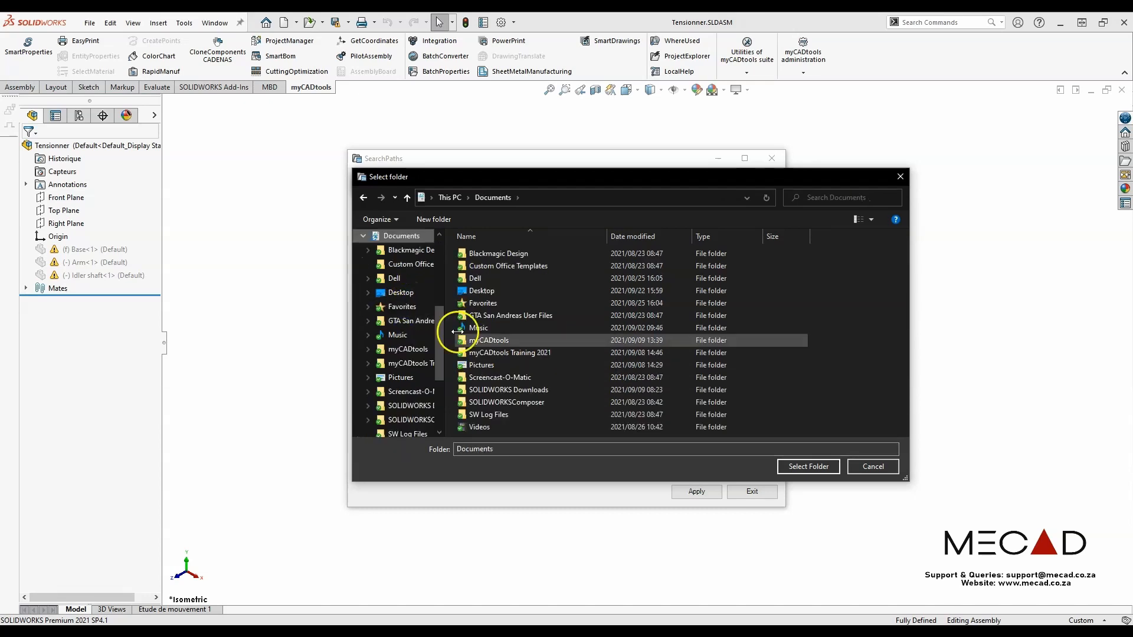
double_click(509, 353)
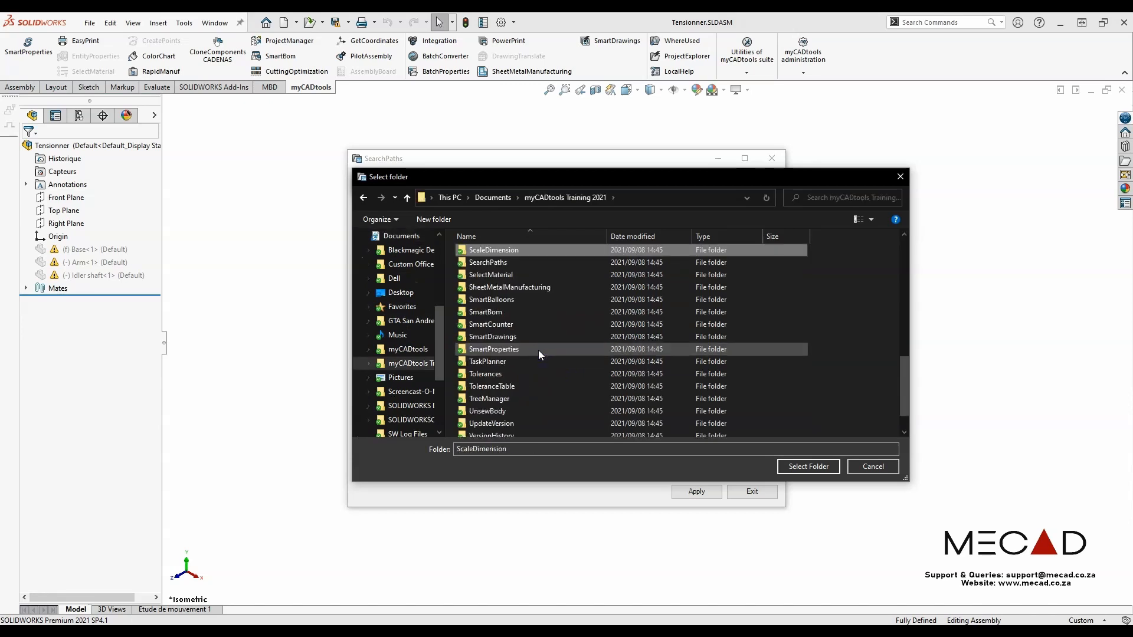
double_click(488, 261)
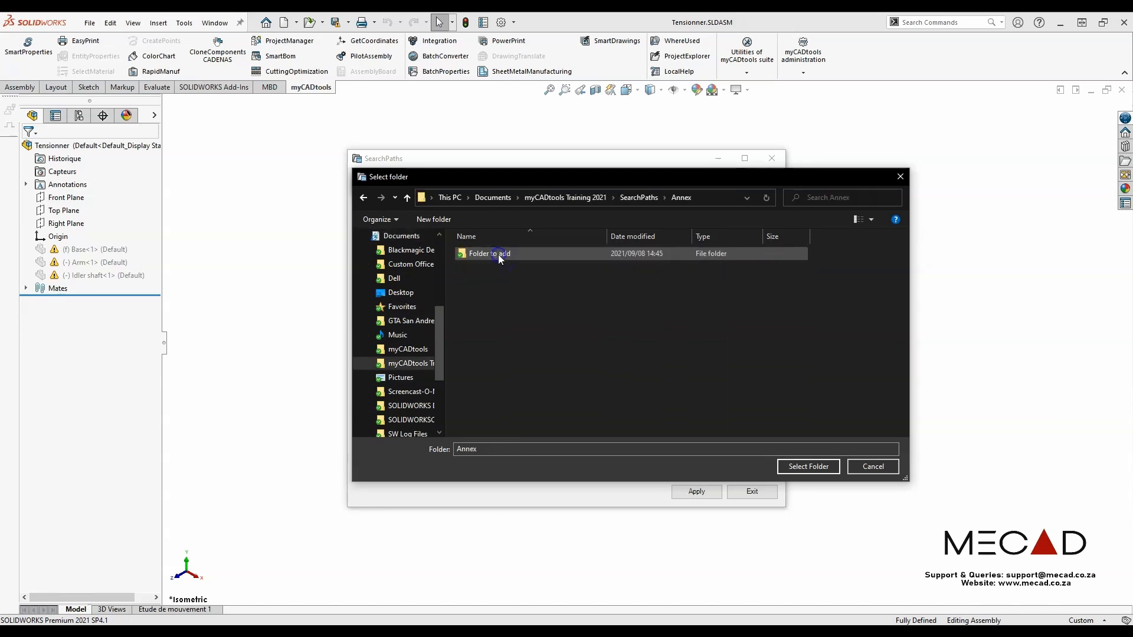
click(489, 254)
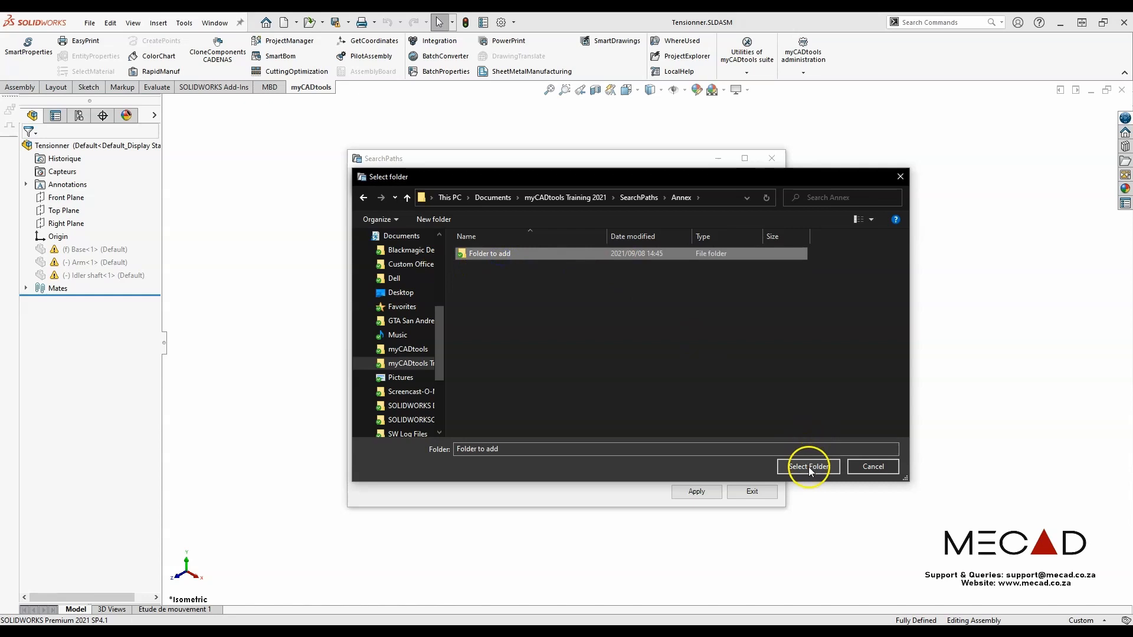
click(808, 466)
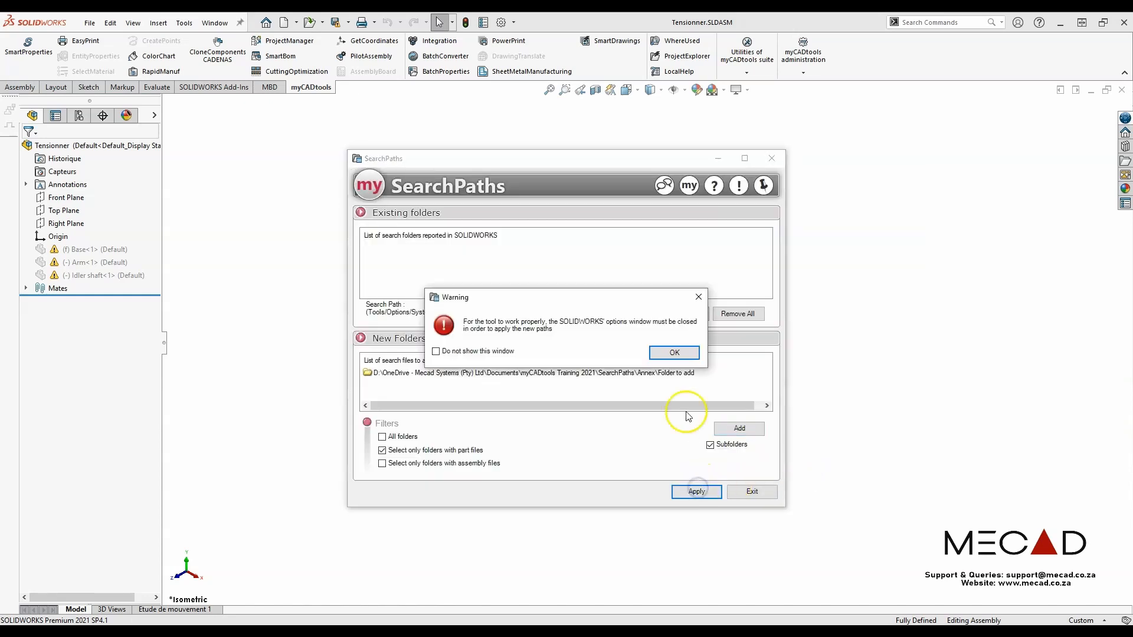
Step: Accept the warning, the new folder list and System Options to save the search paths
click(673, 352)
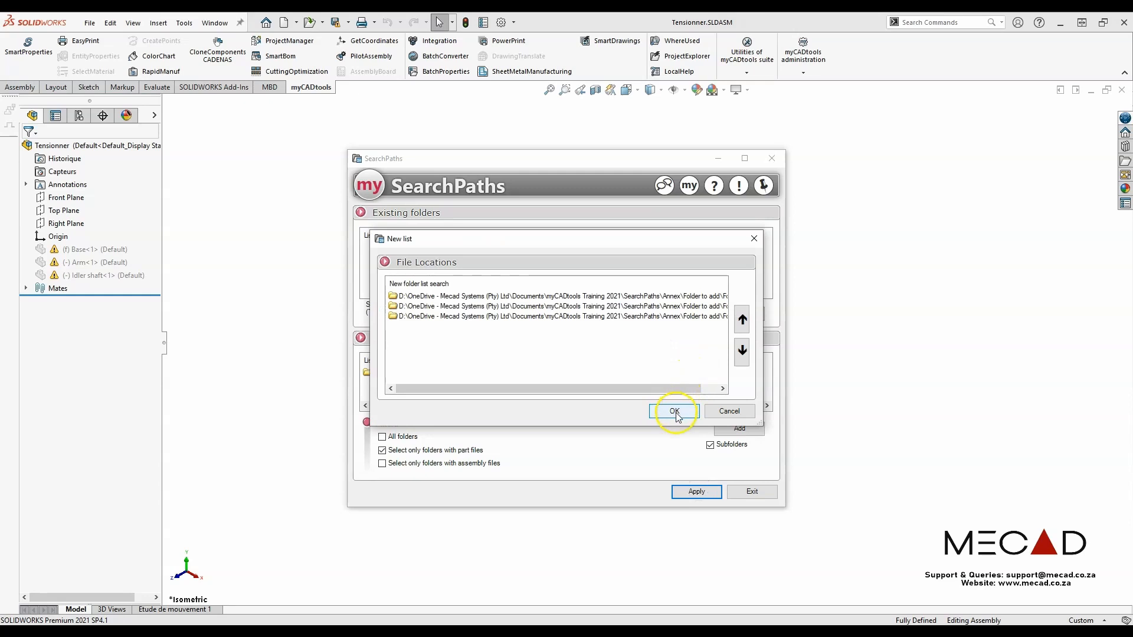
click(673, 411)
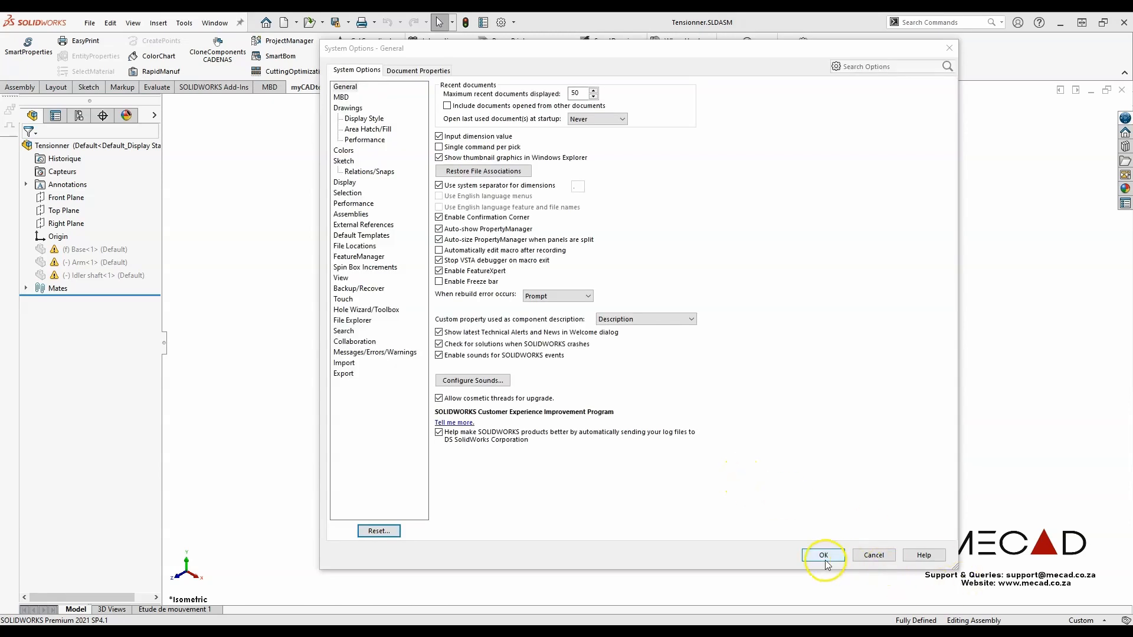
click(823, 555)
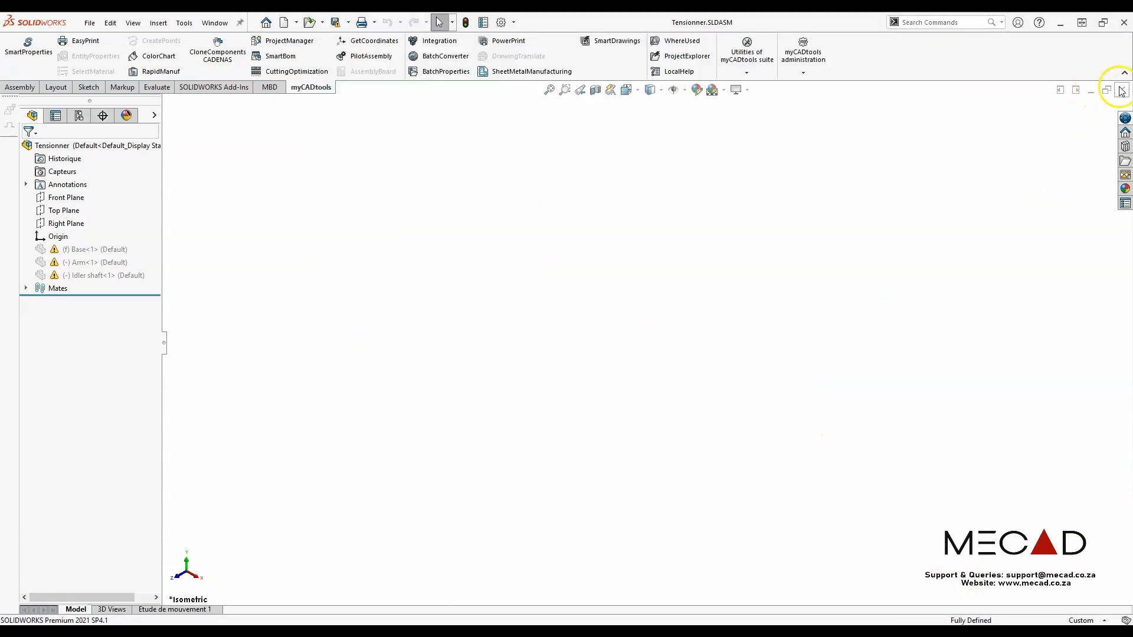
Step: Close the Tensionner assembly and reopen Tensionner.SLDASM
click(227, 21)
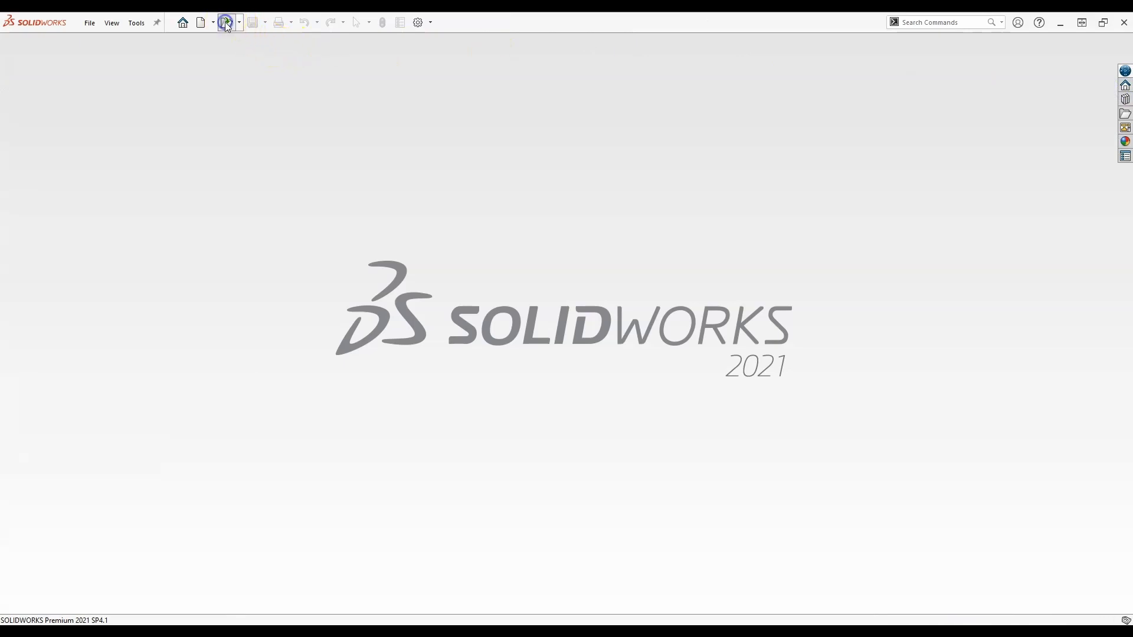
click(226, 22)
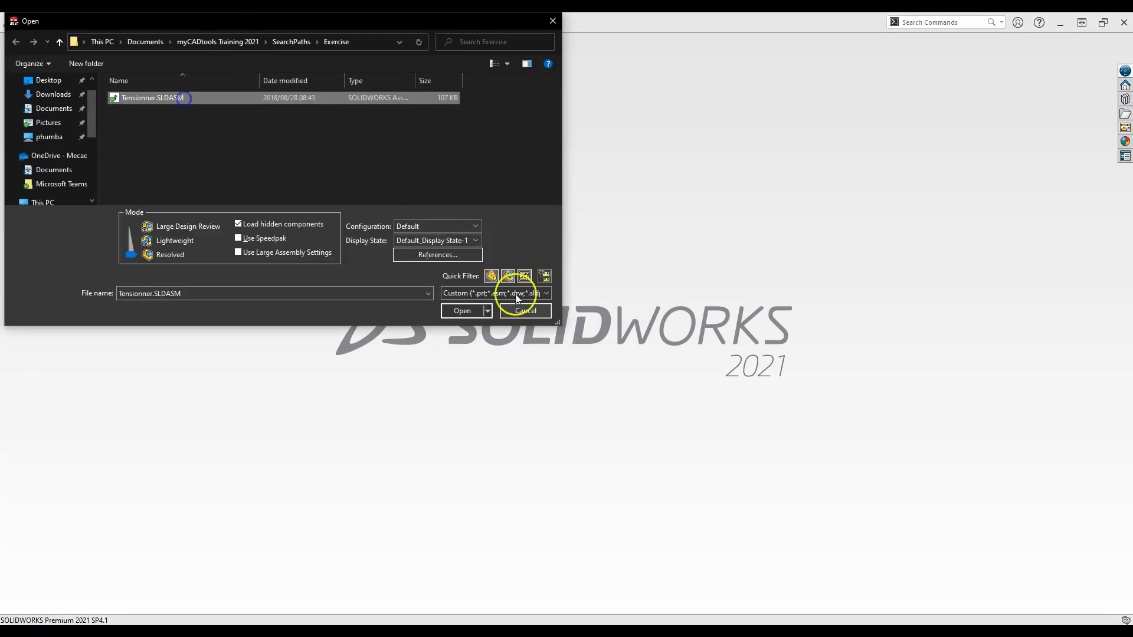
click(461, 310)
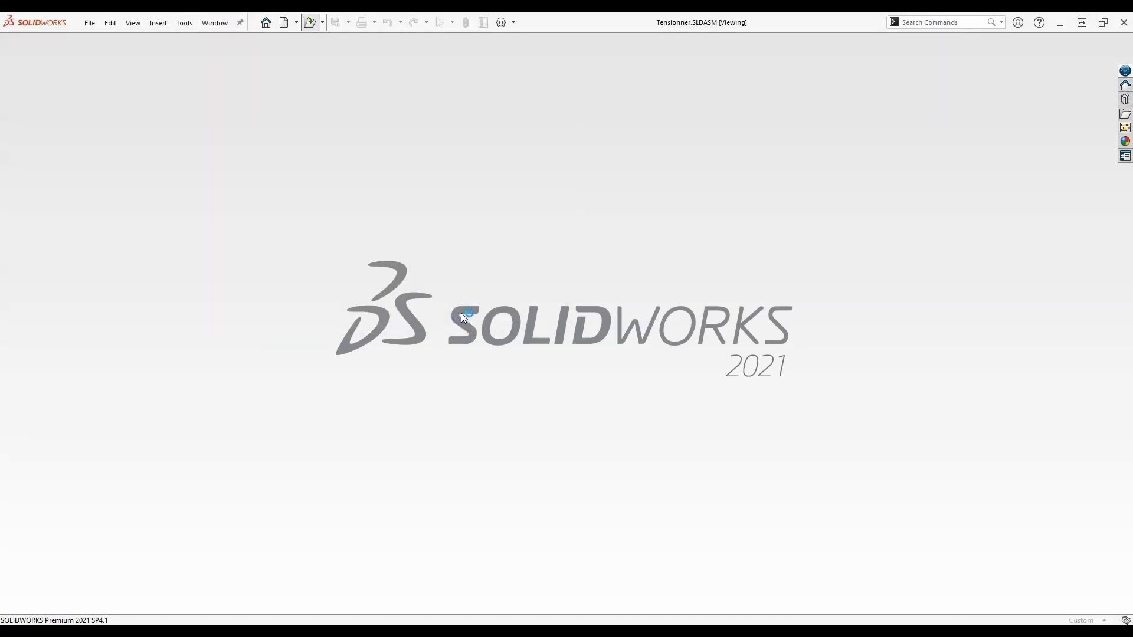